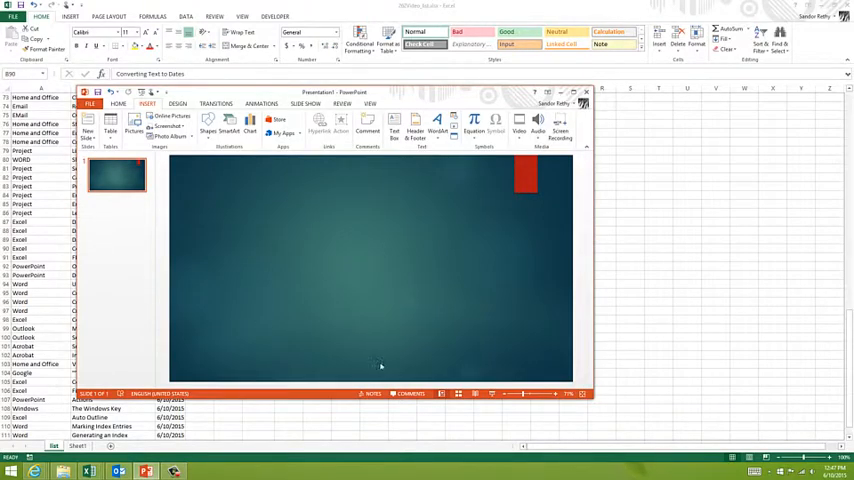
Maximize the PowerPoint window so the teal presentation covers the Excel workbook.
{"action": "left_click", "coordinate": [124, 104]}
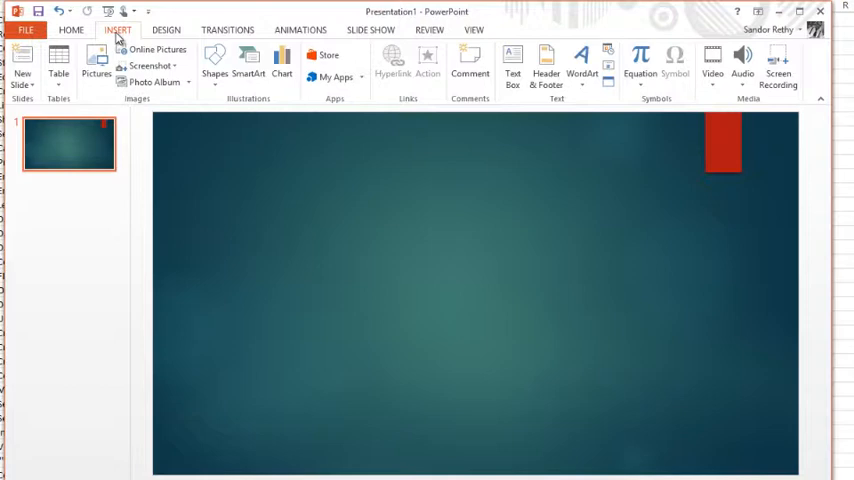
{"action": "mouse_move", "coordinate": [350, 198]}
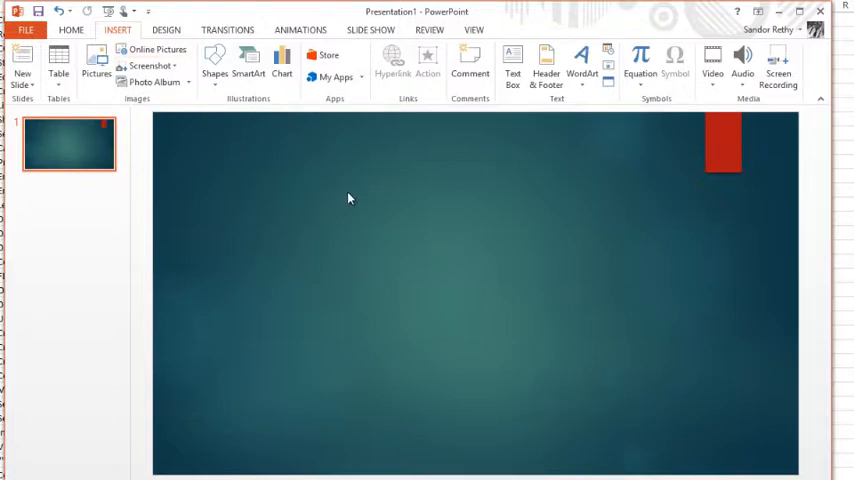
{"action": "mouse_move", "coordinate": [392, 260]}
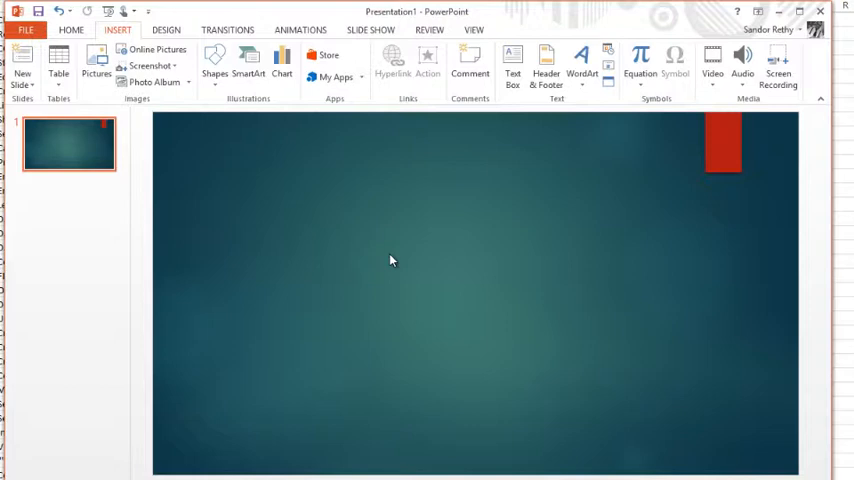
{"action": "mouse_move", "coordinate": [512, 320]}
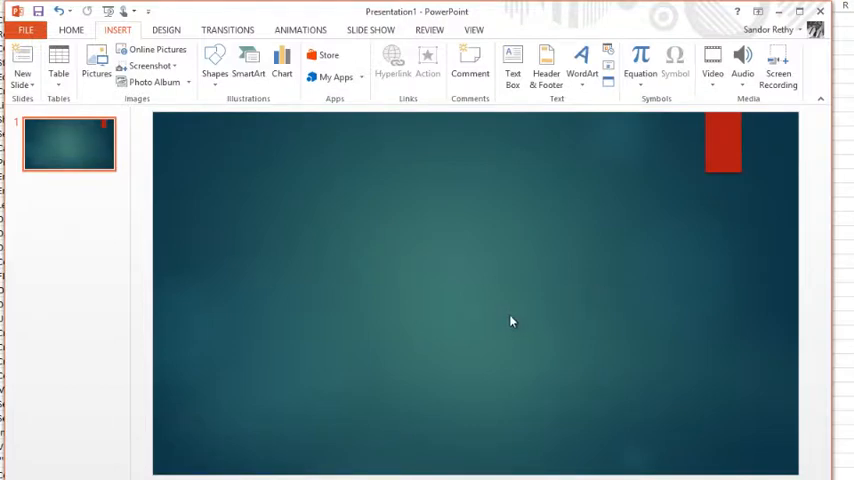
{"action": "mouse_move", "coordinate": [454, 220]}
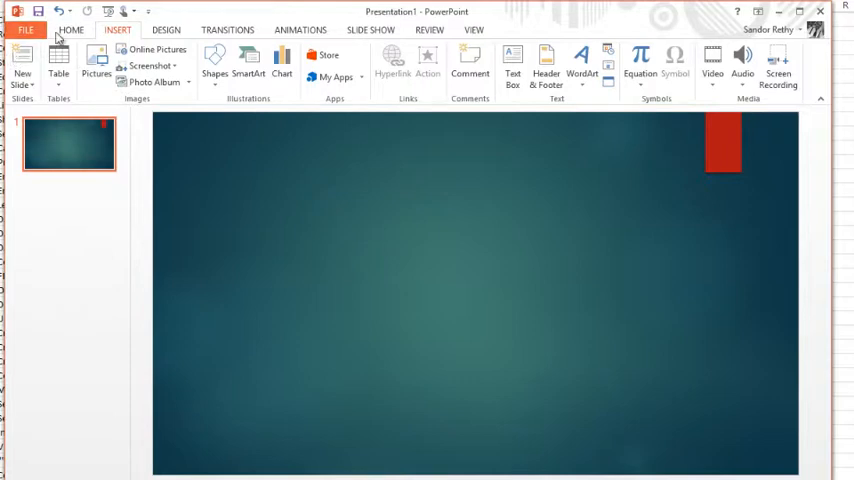
{"action": "mouse_move", "coordinate": [156, 52]}
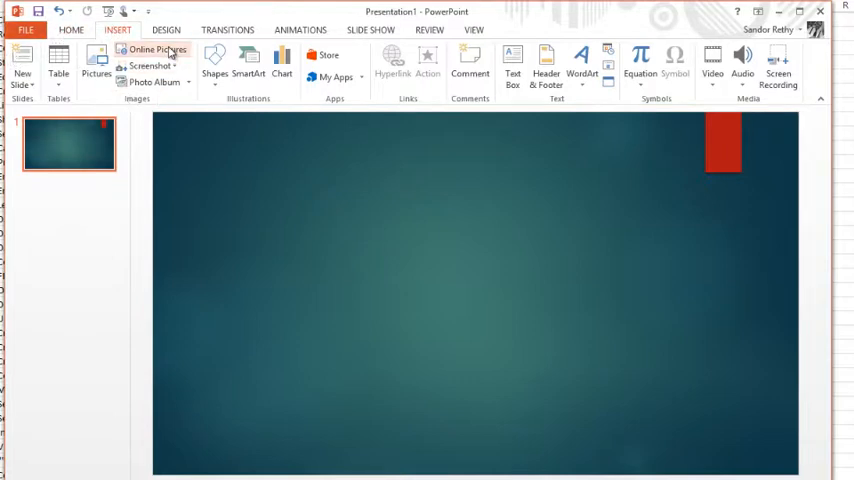
Bring up the Online Pictures sources with Bing Image Search and OneDrive.
{"action": "left_click", "coordinate": [156, 50]}
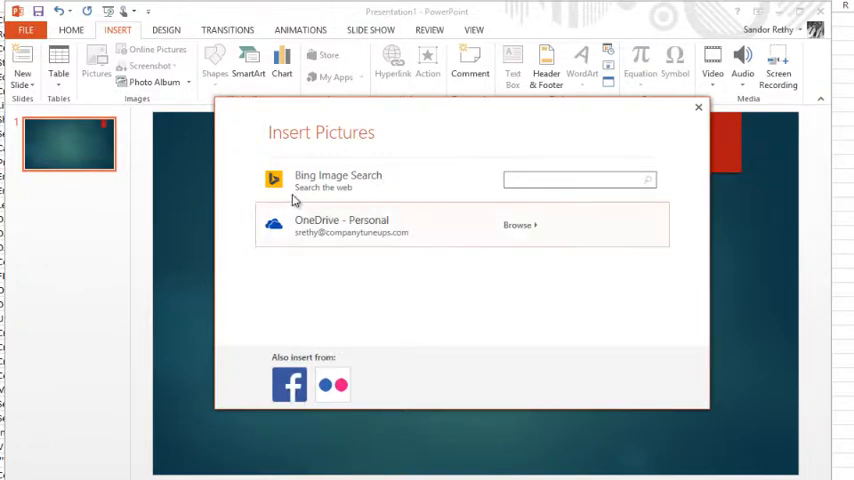
{"action": "mouse_move", "coordinate": [536, 248]}
{"action": "type", "text": "tv"}
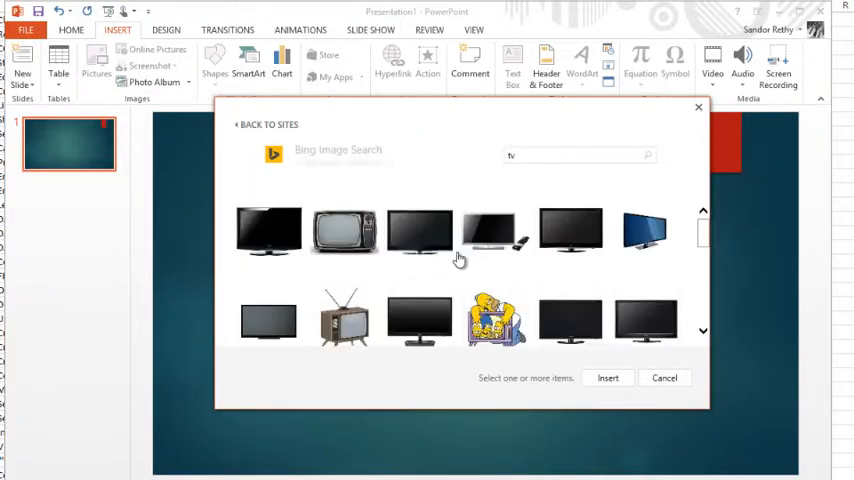
Search Bing images for tv and select the retro television picture.
{"action": "left_click", "coordinate": [268, 232]}
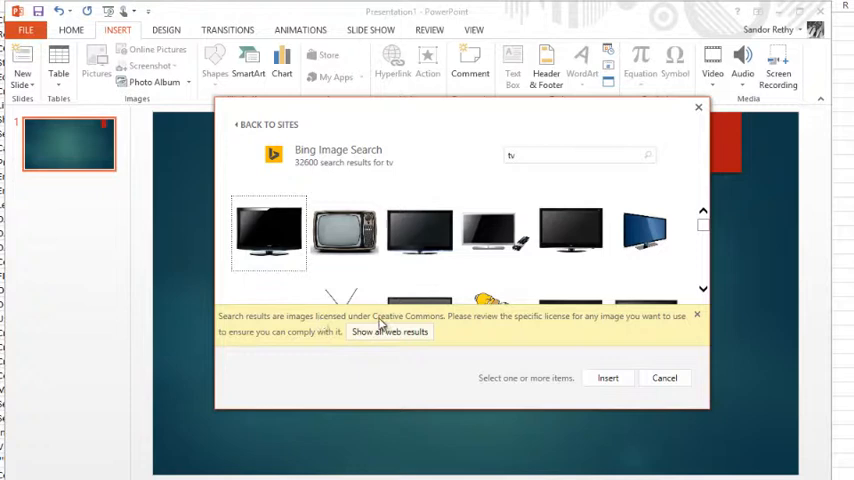
{"action": "mouse_move", "coordinate": [412, 332]}
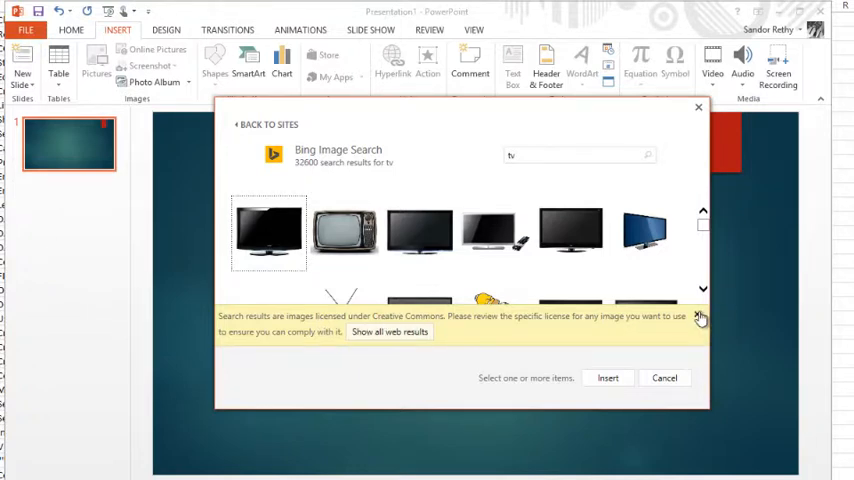
{"action": "left_click", "coordinate": [344, 232]}
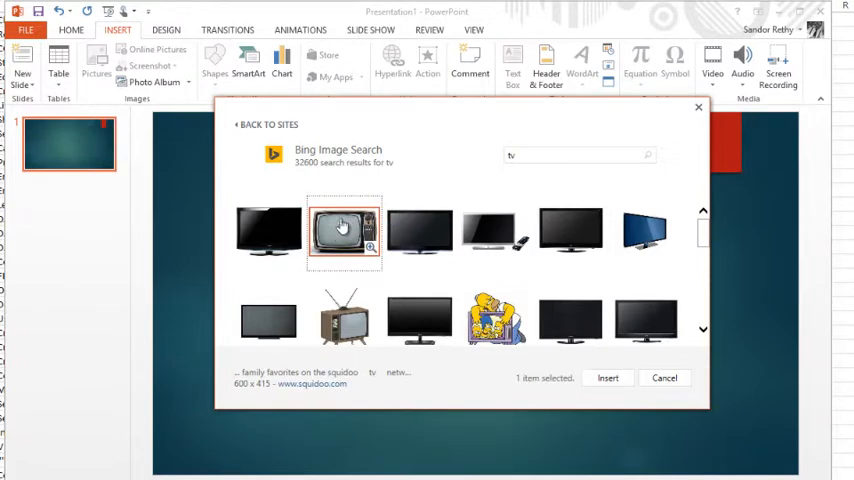
Insert the selected retro TV picture onto the teal slide.
{"action": "left_click", "coordinate": [608, 378]}
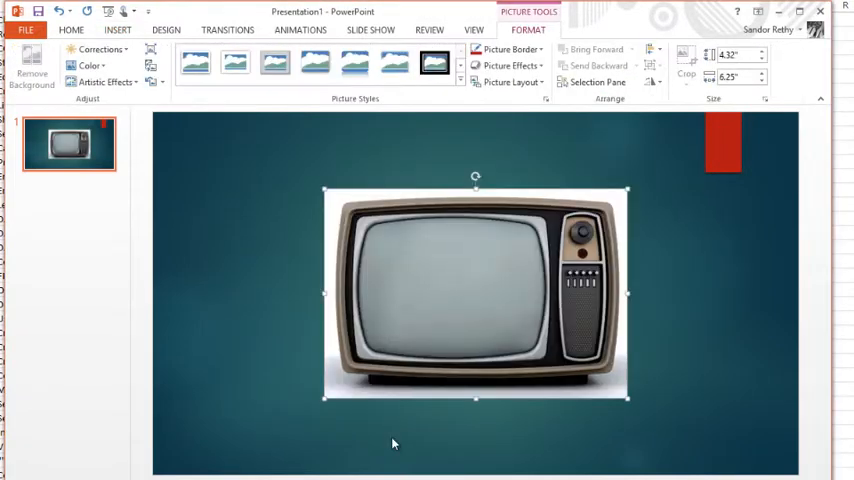
{"action": "mouse_move", "coordinate": [334, 216]}
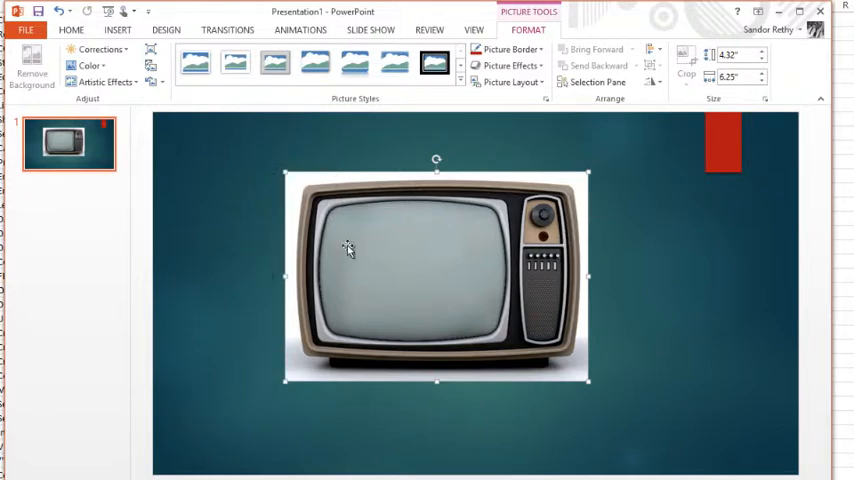
{"action": "mouse_move", "coordinate": [366, 302]}
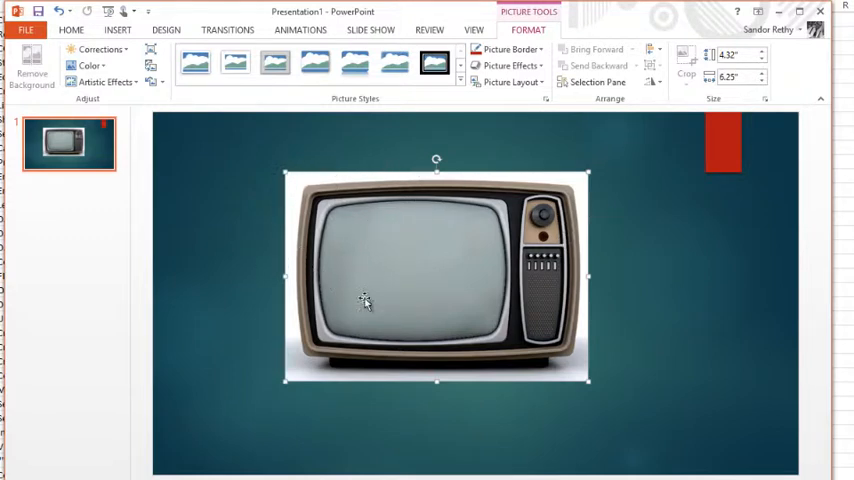
{"action": "mouse_move", "coordinate": [292, 288]}
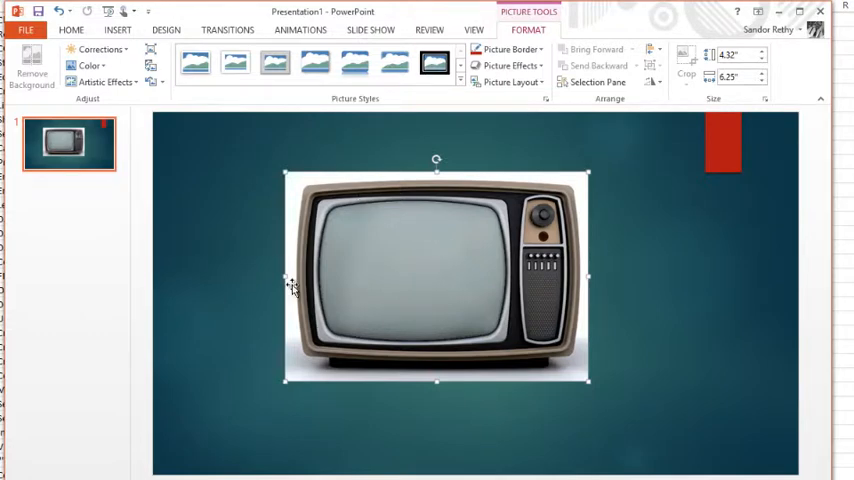
{"action": "mouse_move", "coordinate": [620, 164]}
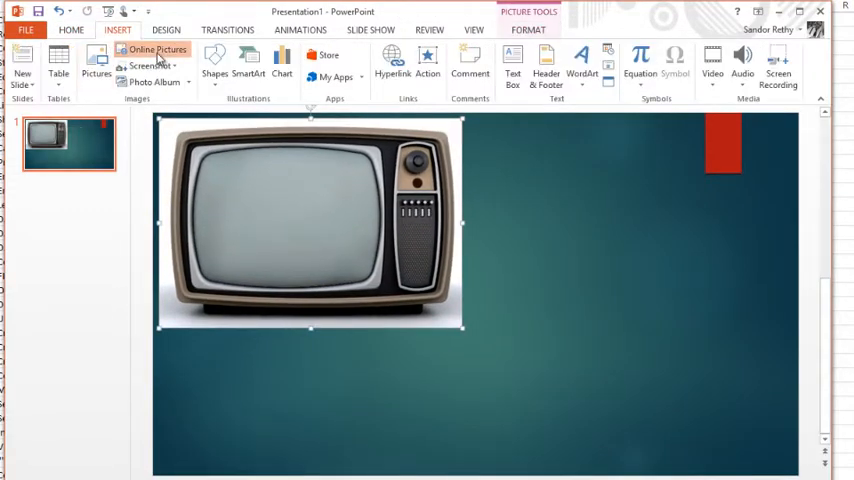
Search Bing images for xbox and insert the Xbox 360 picture beside the TV.
{"action": "left_click", "coordinate": [152, 48]}
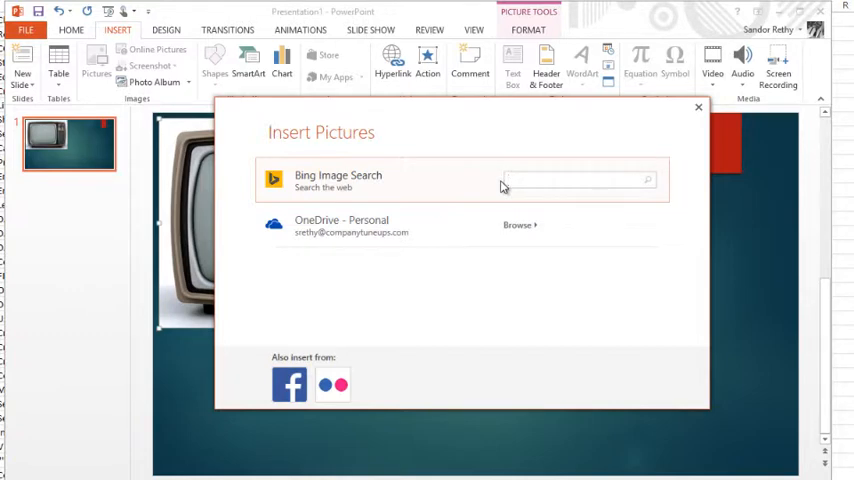
{"action": "type", "text": "xbox"}
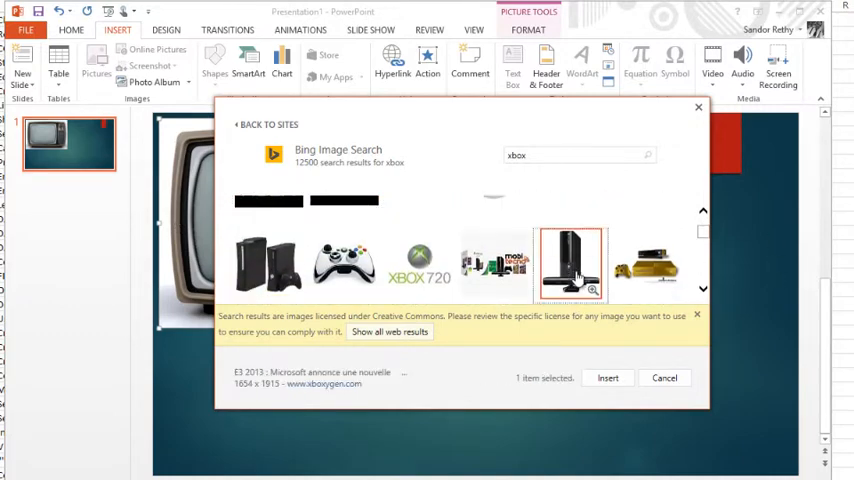
{"action": "left_click", "coordinate": [616, 378]}
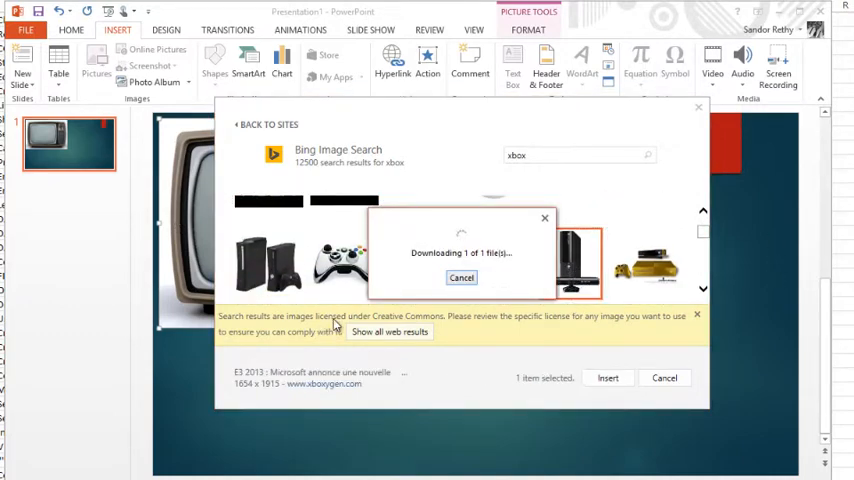
{"action": "left_click", "coordinate": [606, 376]}
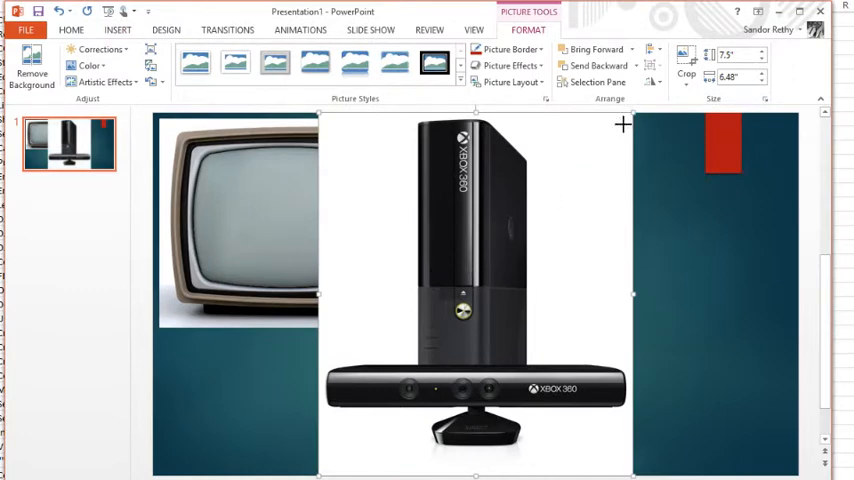